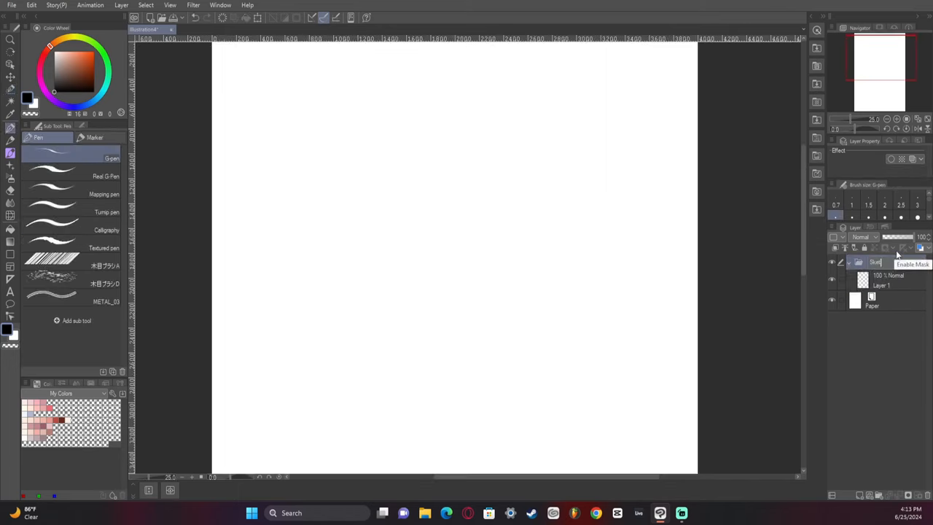
Rough-sketch the girl in a cropped hoodie, shorts, long socks, sneakers and tail with the G-pen
left_click_drag(474, 186, 452, 398)
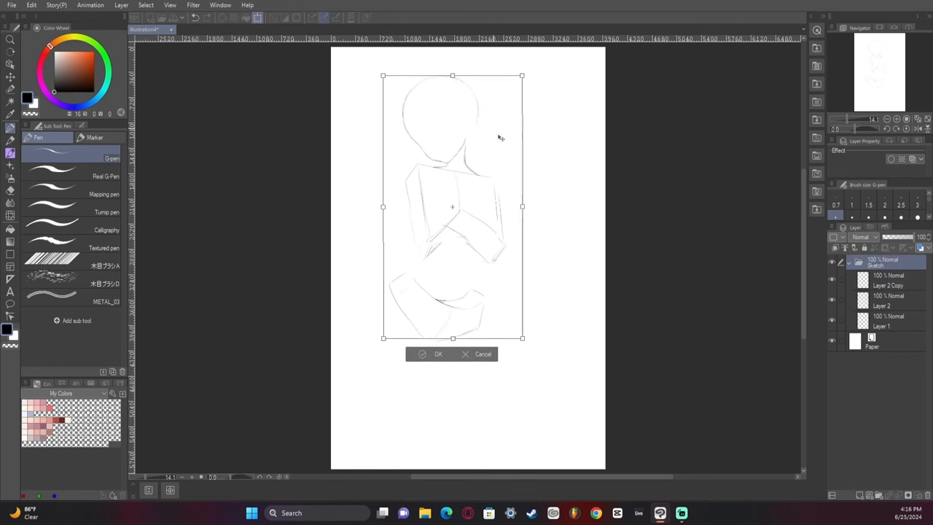
left_click(439, 354)
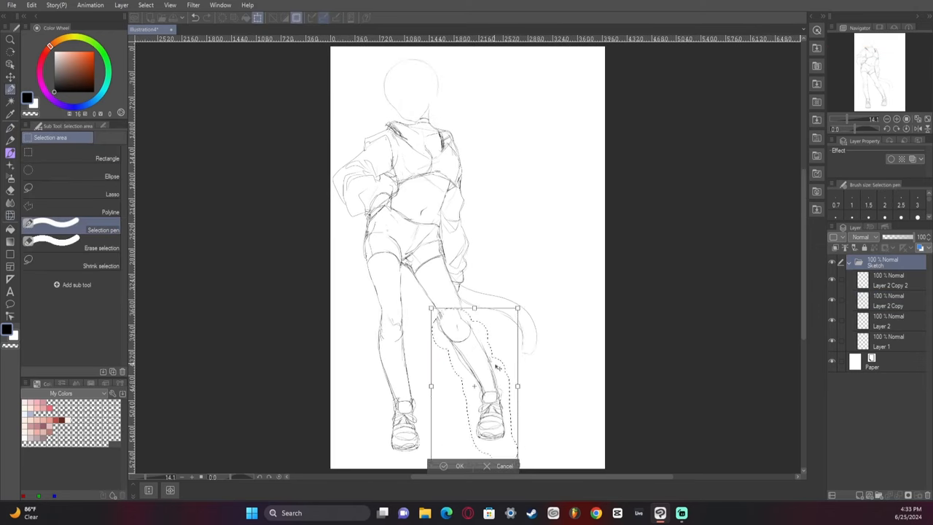
Redraw the girl with long hair and cat ears, then flat-fill skin and purple clothing
left_click(460, 466)
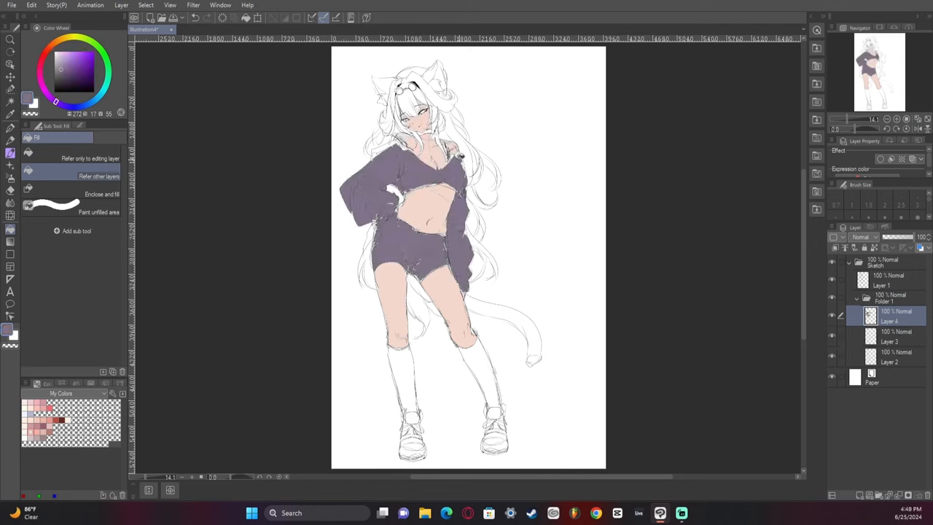
Paint pink hair, pink tail stripes, white shorts stripes, white socks and dark boots
left_click(890, 357)
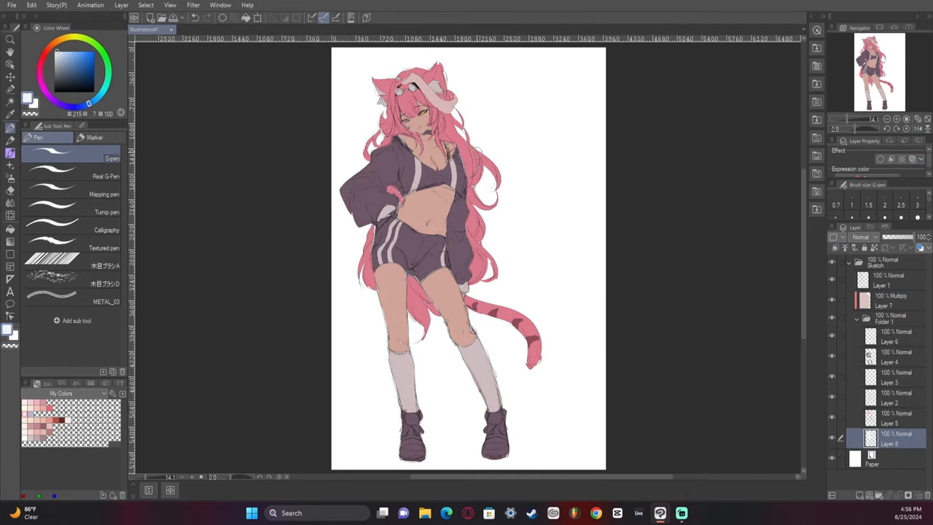
left_click(883, 261)
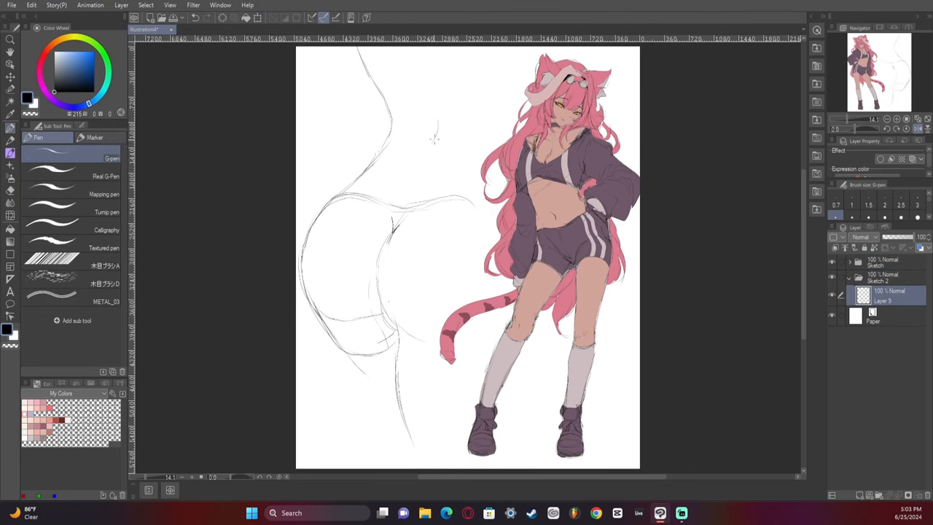
Widen the canvas and sketch a close-up back view in shorts in a Sketch 2 folder
left_click(11, 140)
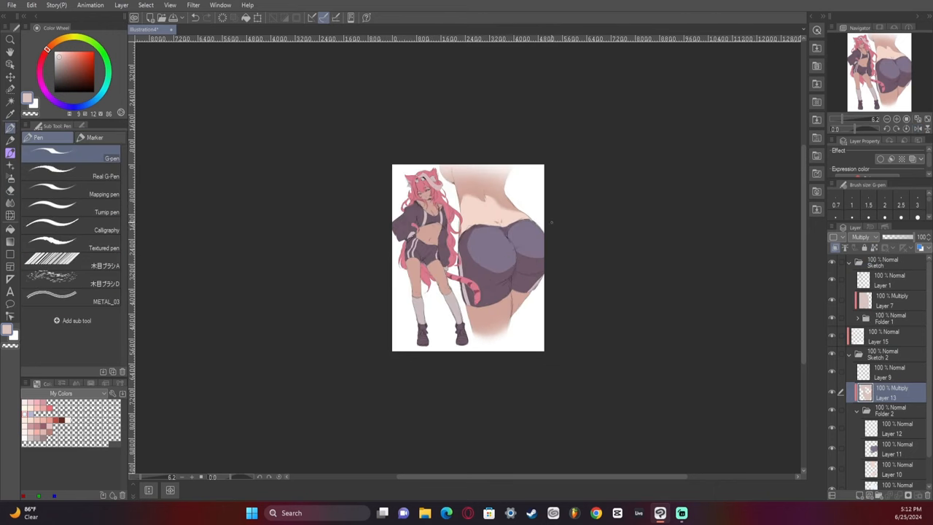
Colour the close-up, flip the canvas horizontally, and add Glow, Tone Curve and Border effects
left_click(884, 300)
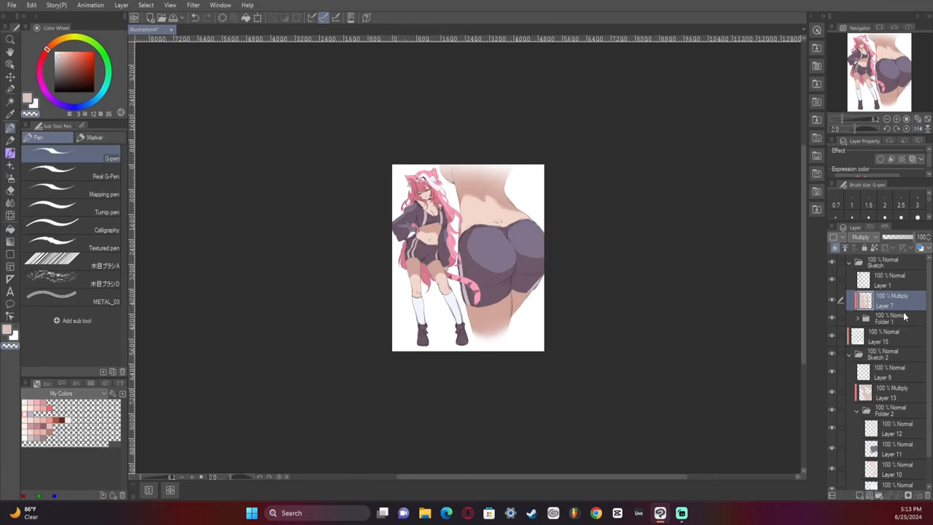
left_click(885, 392)
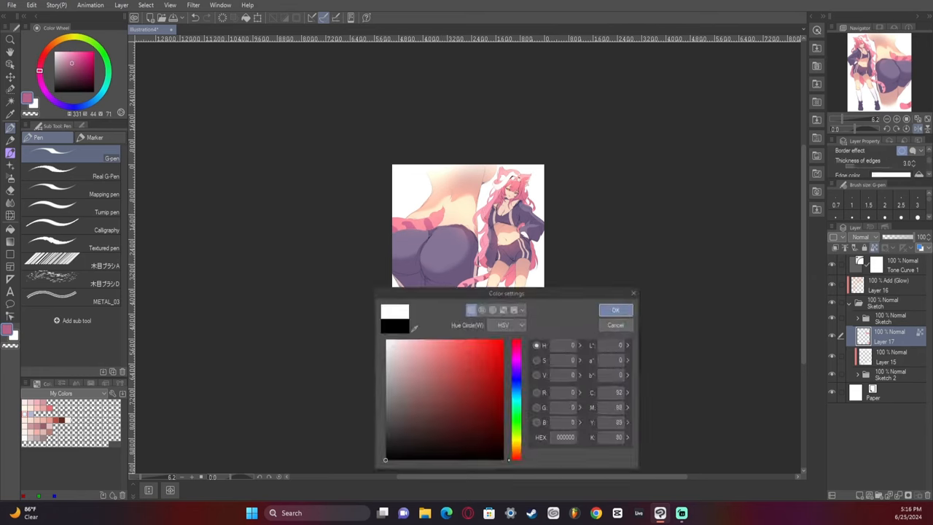
left_click(615, 310)
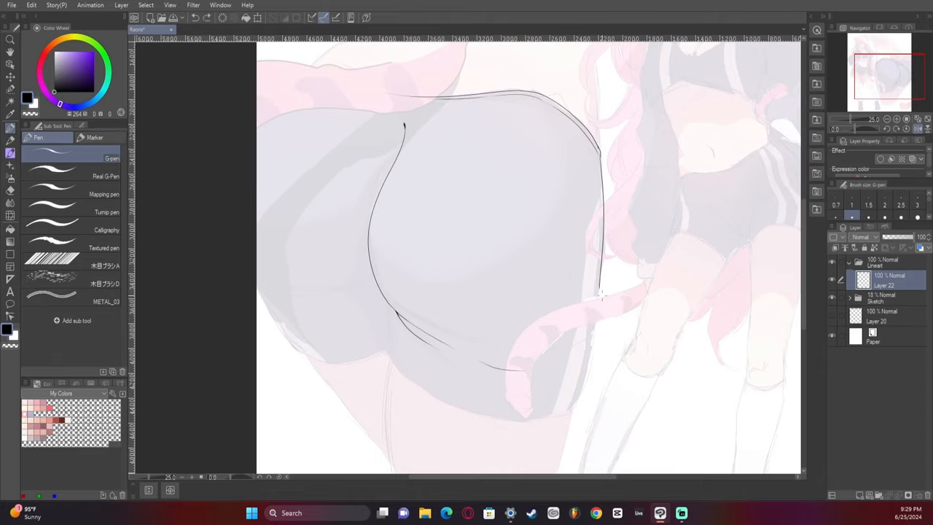
Fade the sketch folder and ink the back view with the G-pen in a new Lineart folder
left_click(10, 137)
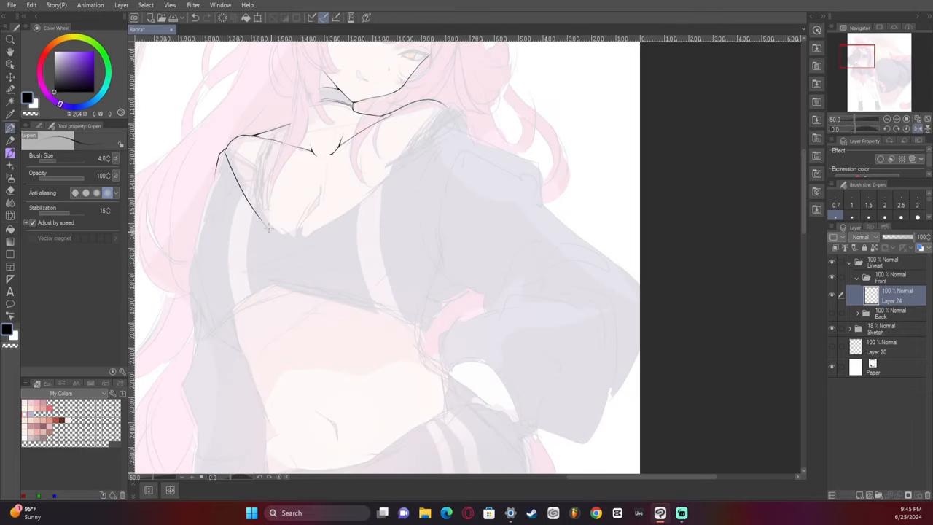
Ink the front figure's hoodie, shorts and legs, then begin the shoe outline
left_click_drag(262, 233, 291, 124)
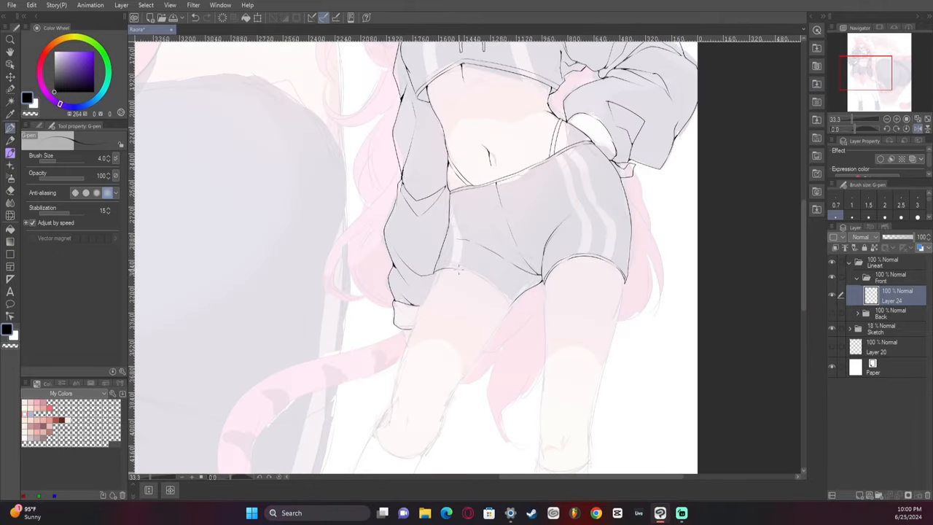
left_click(913, 129)
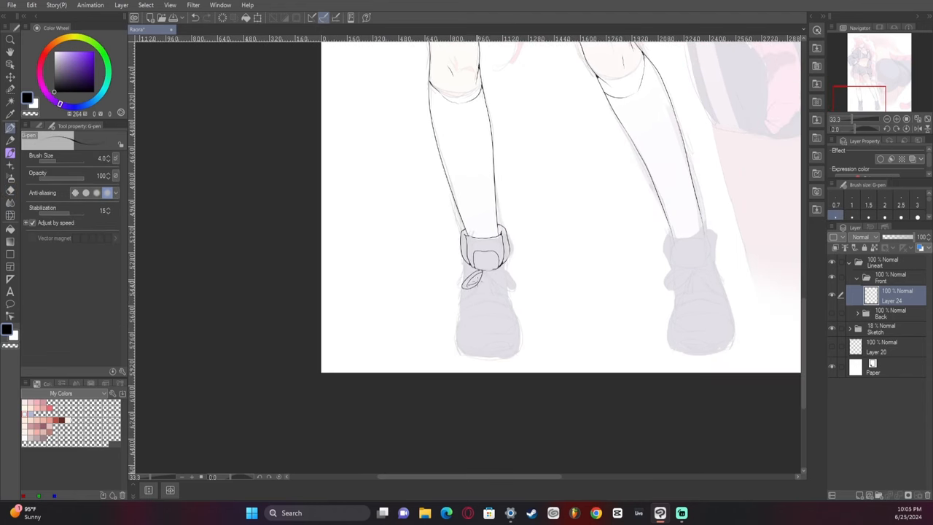
left_click_drag(474, 281, 493, 299)
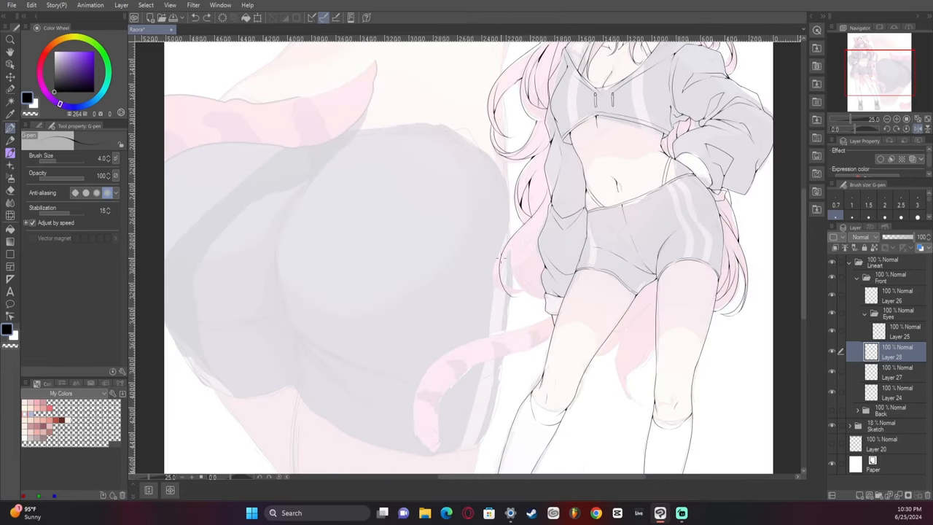
Ink the long flowing hair, the eyes in an Eyes folder, and the remaining details
left_click(897, 128)
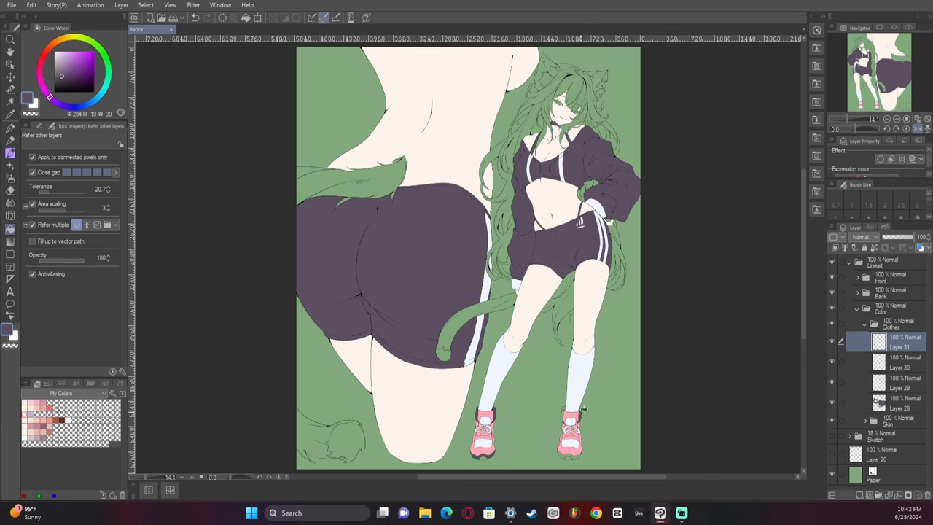
Flat-fill pale skin, dark purple clothes, white socks, pink shoes, green hair and green background
scroll("down", 3)
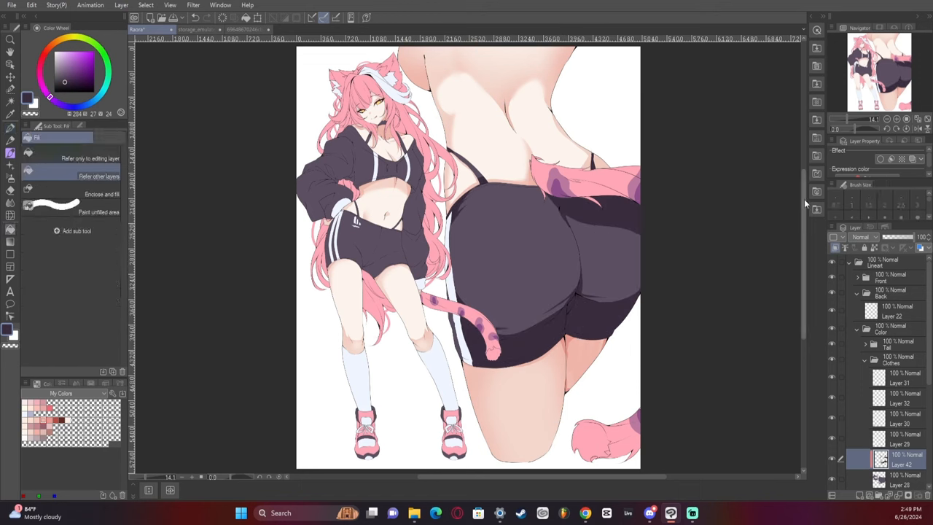
Recolour hair and tail pink with purple stripes, whiten the paper, and airbrush skin and shorts shading
left_click(10, 133)
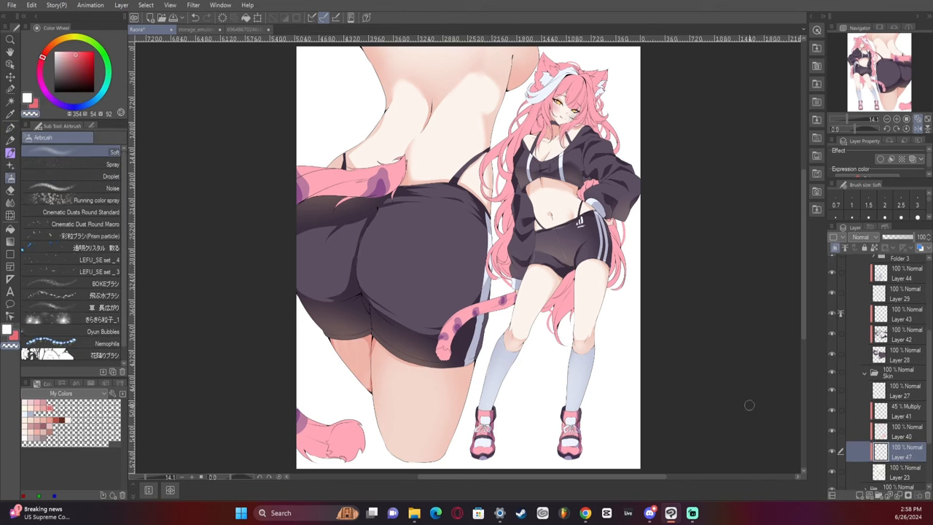
scroll("down", 3)
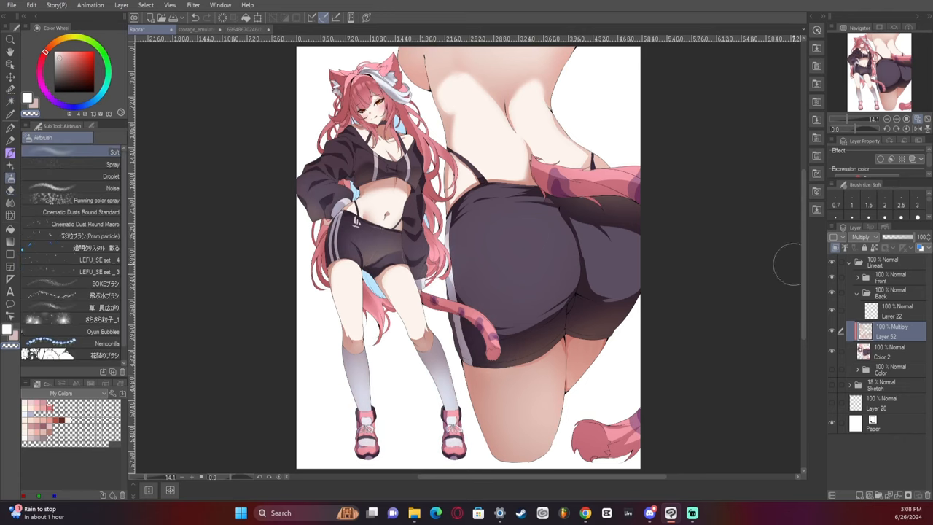
Paint multiply shadows and blue hair accents with the soft Airbrush
left_click(886, 330)
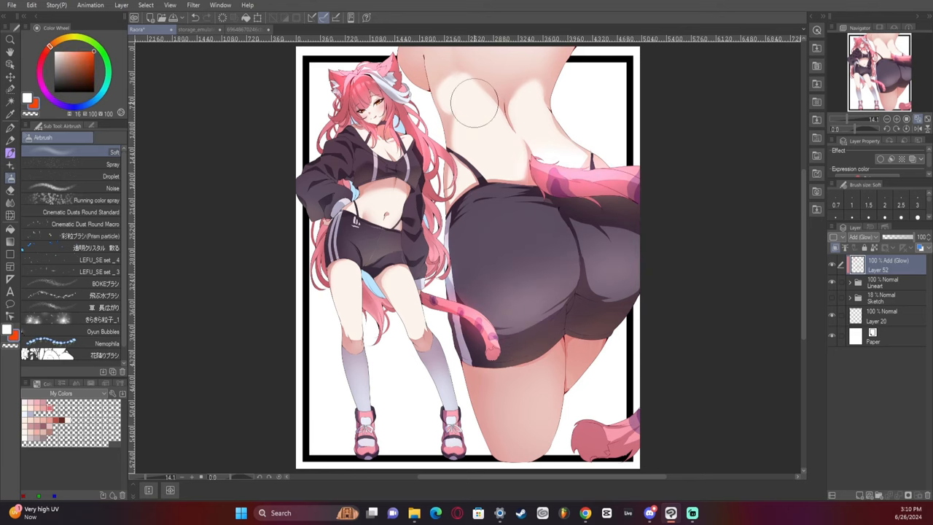
Add a black frame, a Glow layer and a Tone Curve correction layer
left_click(882, 283)
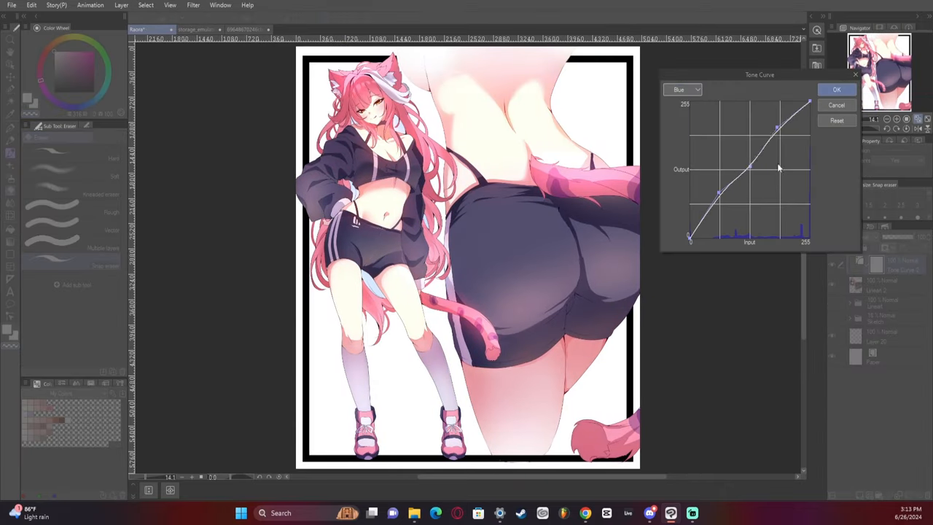
left_click(837, 89)
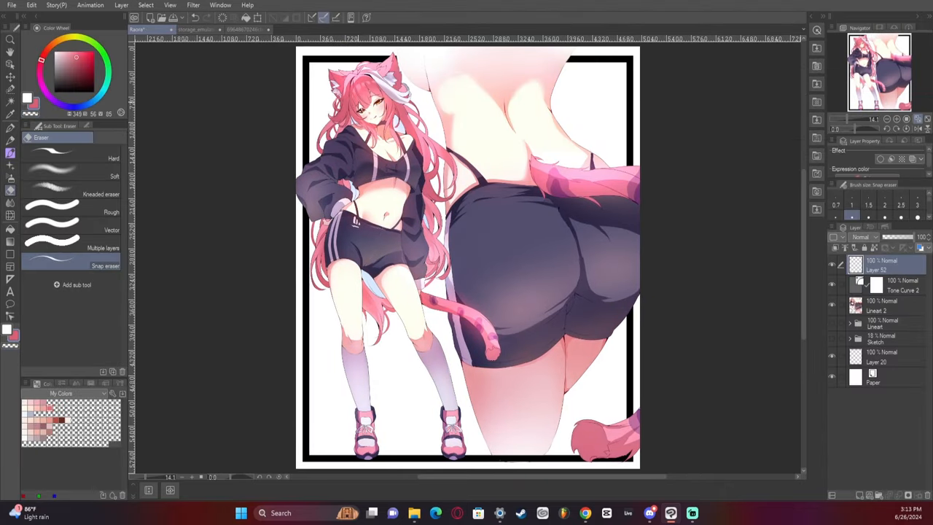
left_click(121, 5)
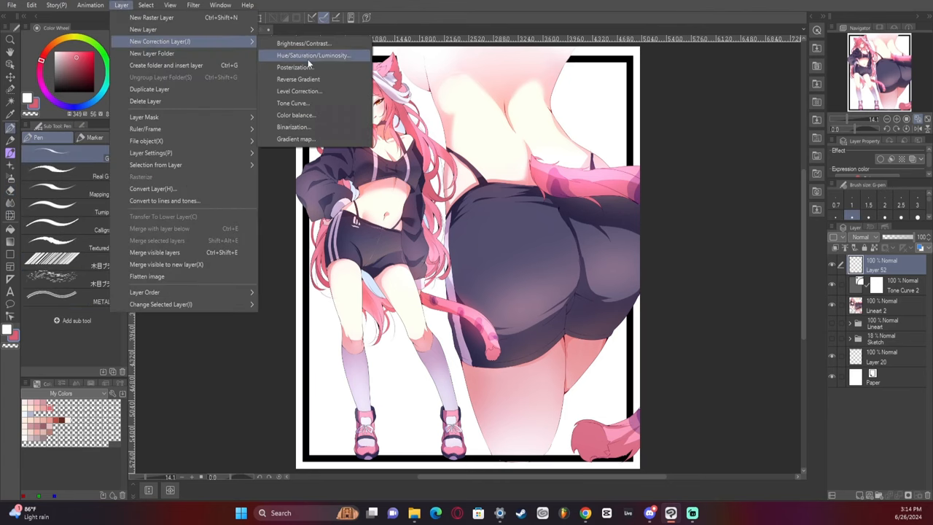